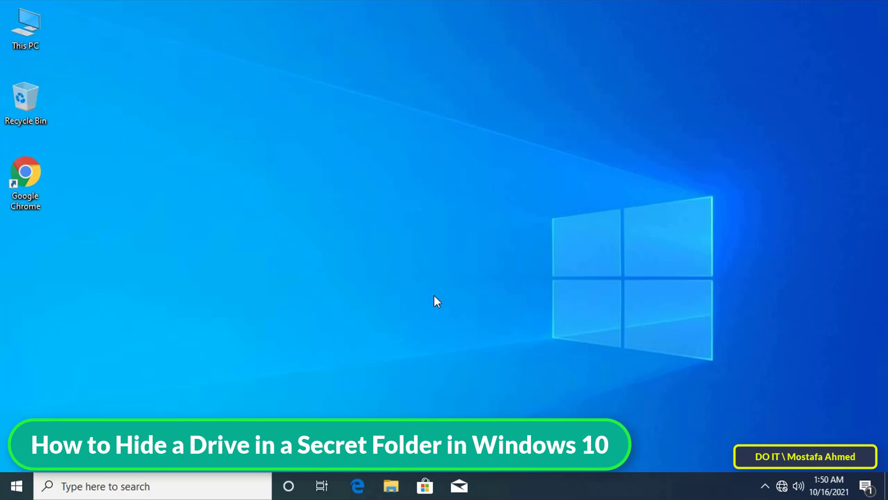
mouse_move(286, 122)
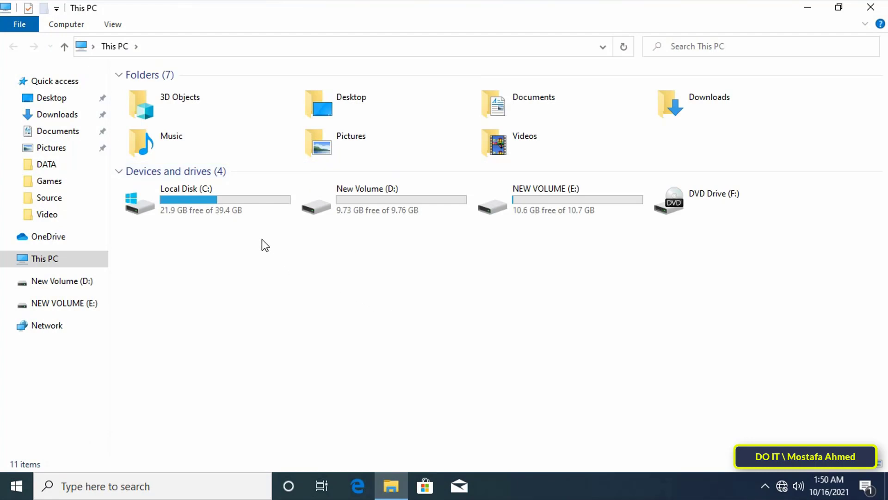
mouse_move(252, 228)
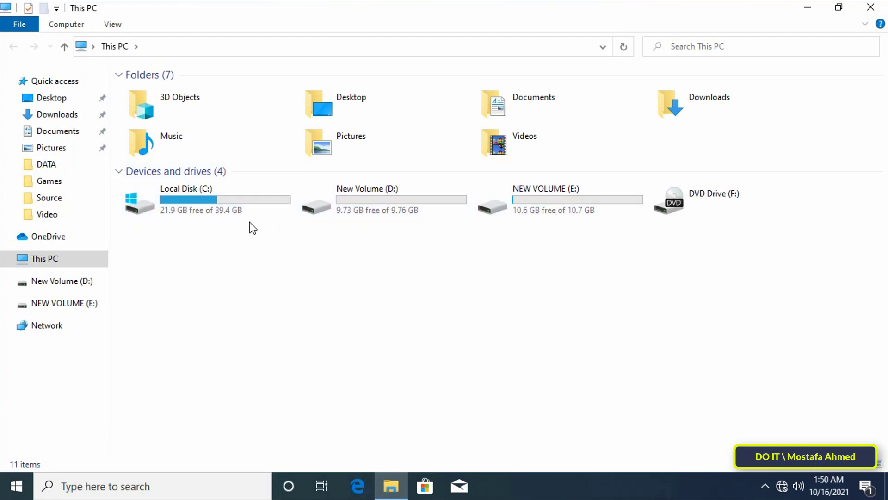
Select New Volume (D:) in This PC as the drive to hide
click(383, 200)
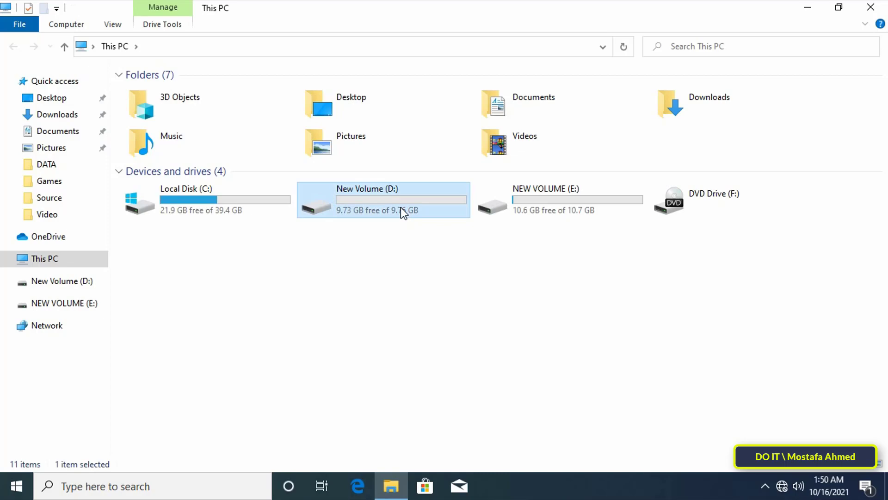
mouse_move(402, 218)
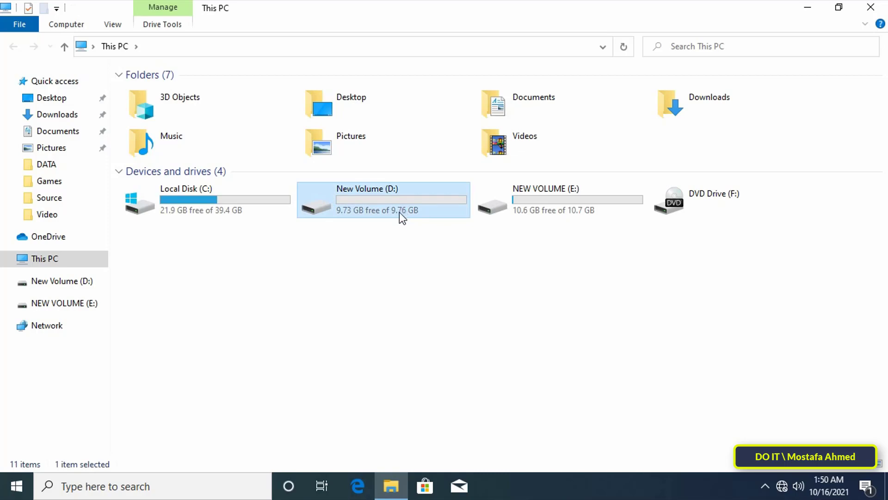
mouse_move(365, 231)
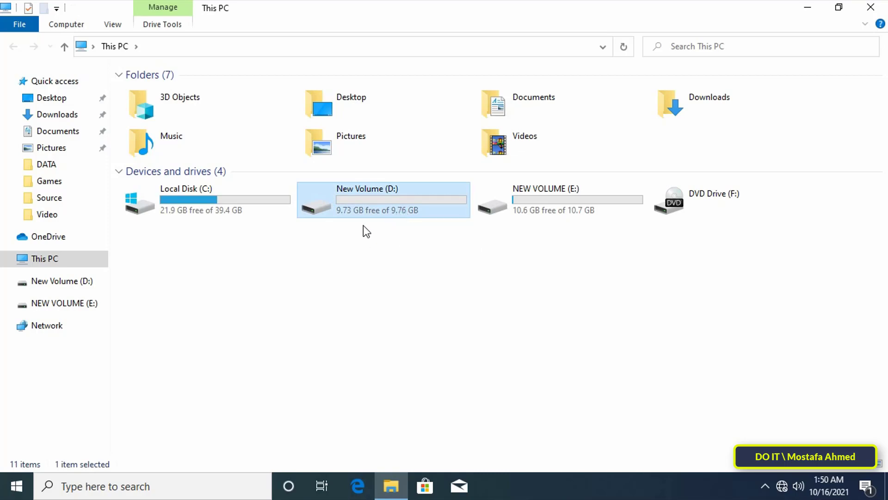
mouse_move(376, 231)
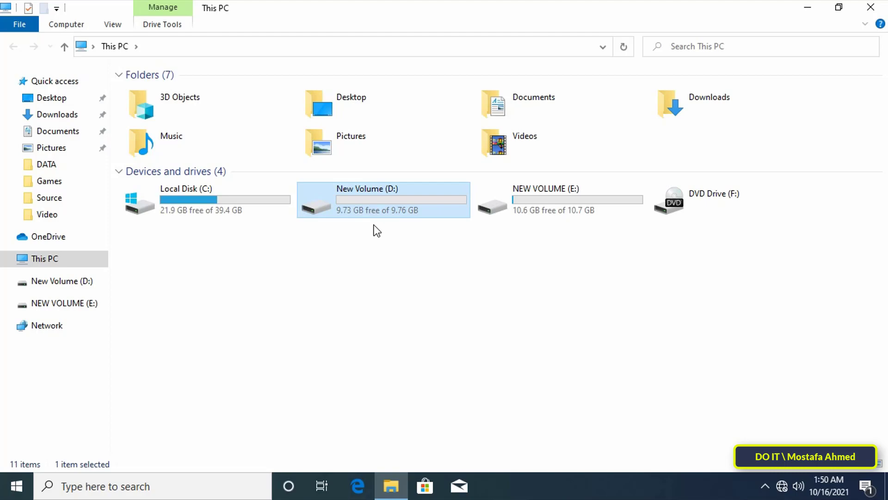
mouse_move(389, 232)
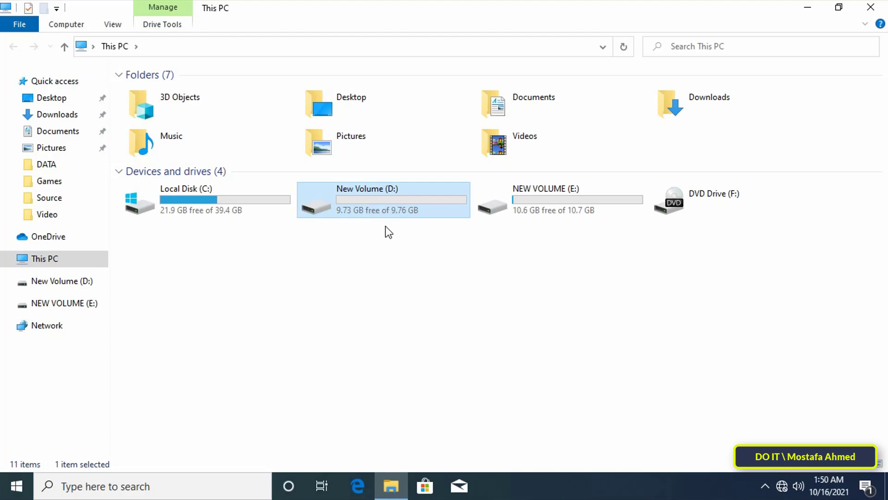
mouse_move(400, 189)
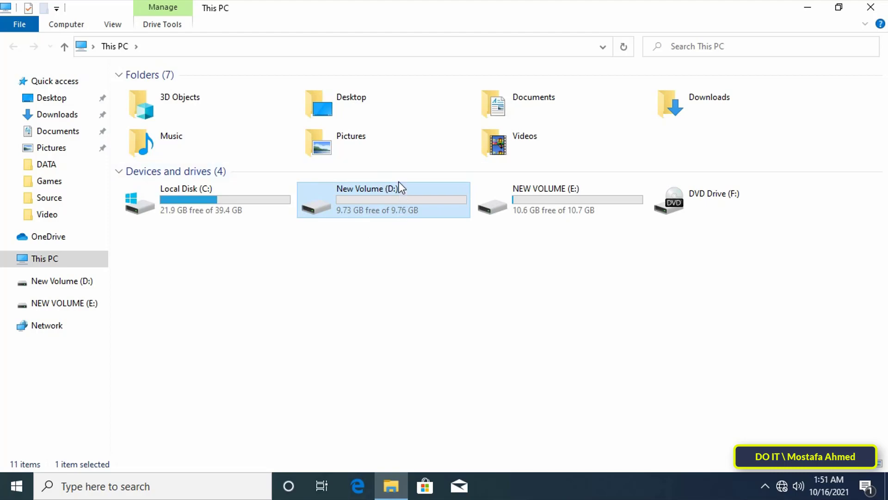
mouse_move(407, 196)
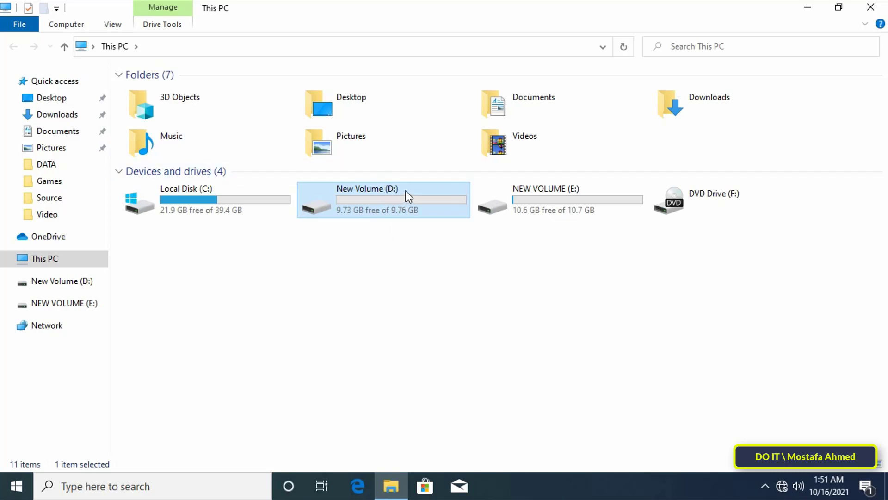
mouse_move(340, 224)
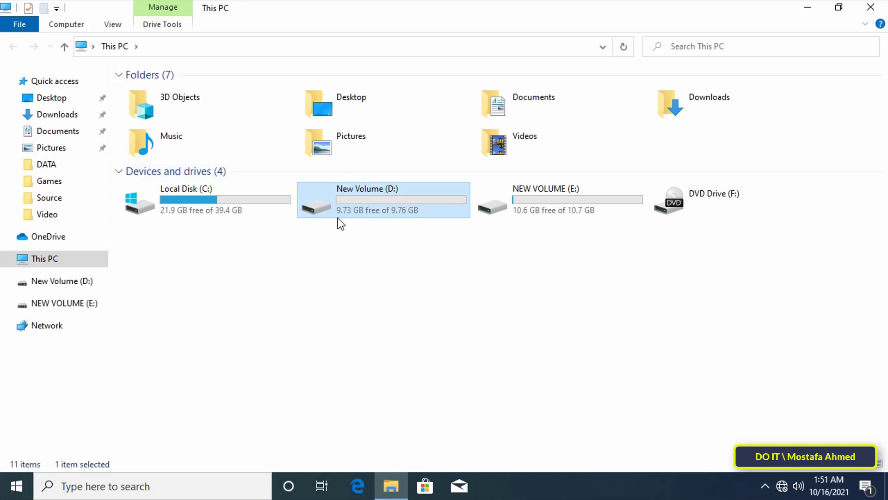
mouse_move(384, 236)
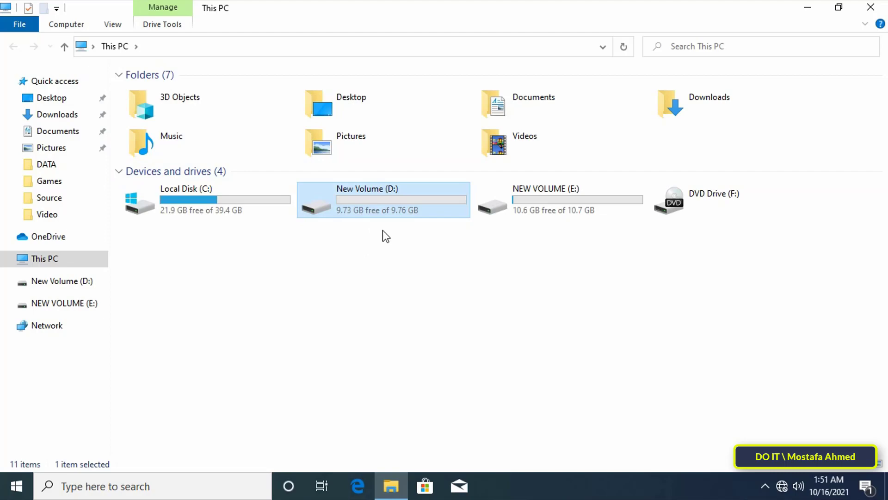
mouse_move(431, 234)
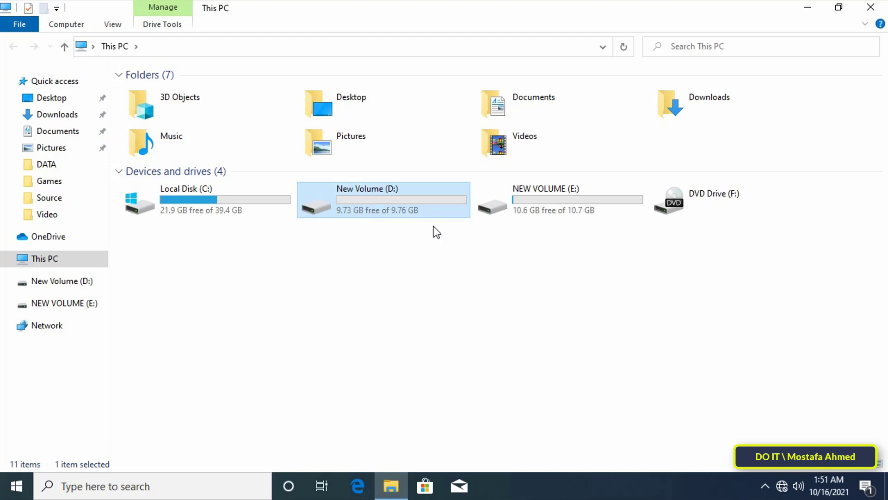
Search Windows for 'disk management' to find Create and format hard disk partitions
click(436, 231)
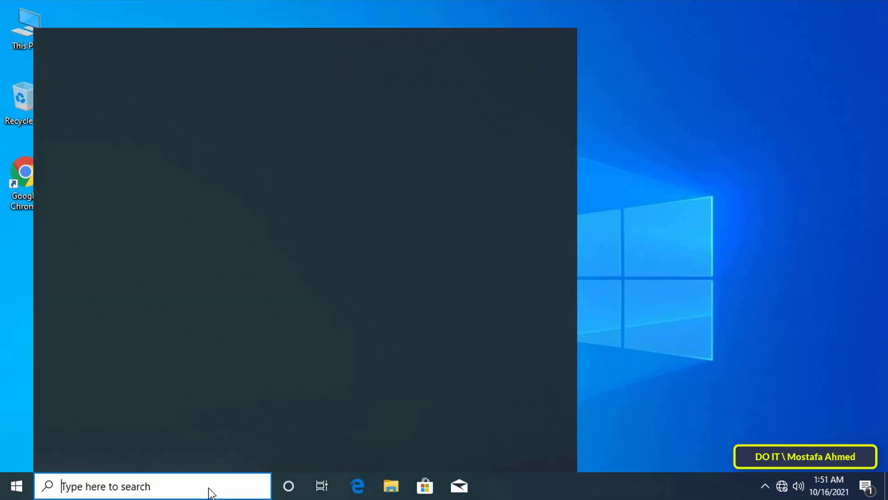
text(disk management)
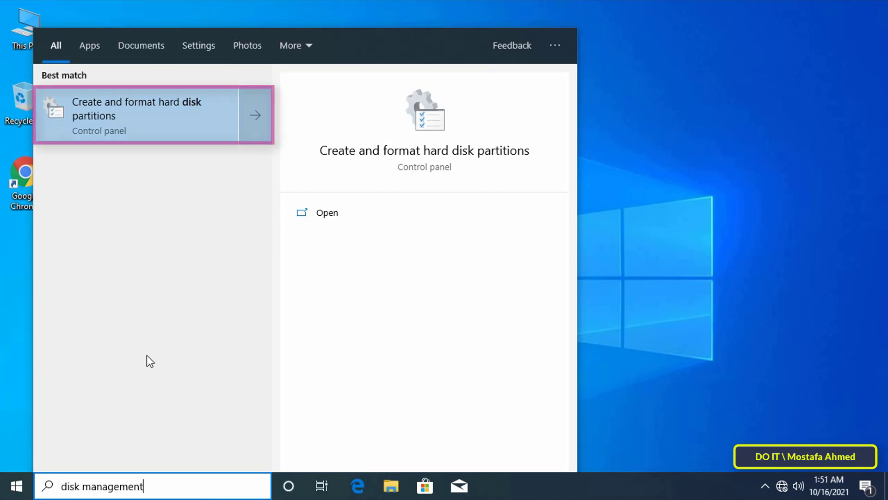
mouse_move(125, 113)
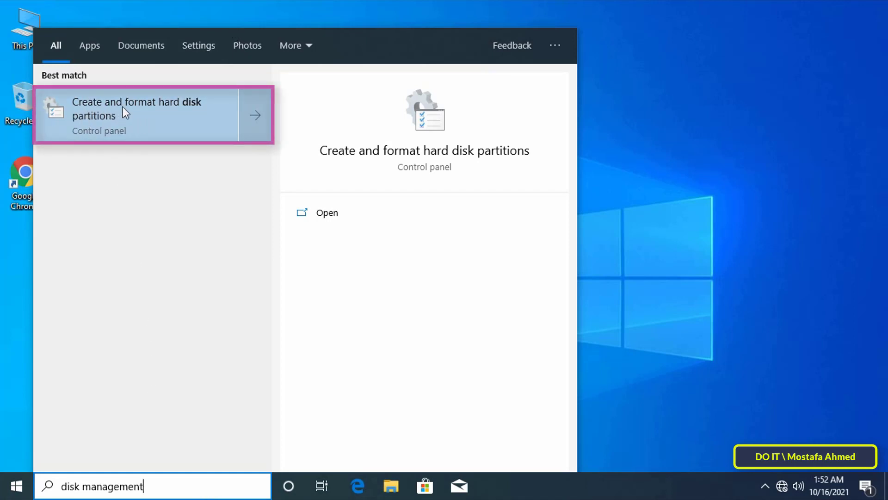
mouse_move(110, 130)
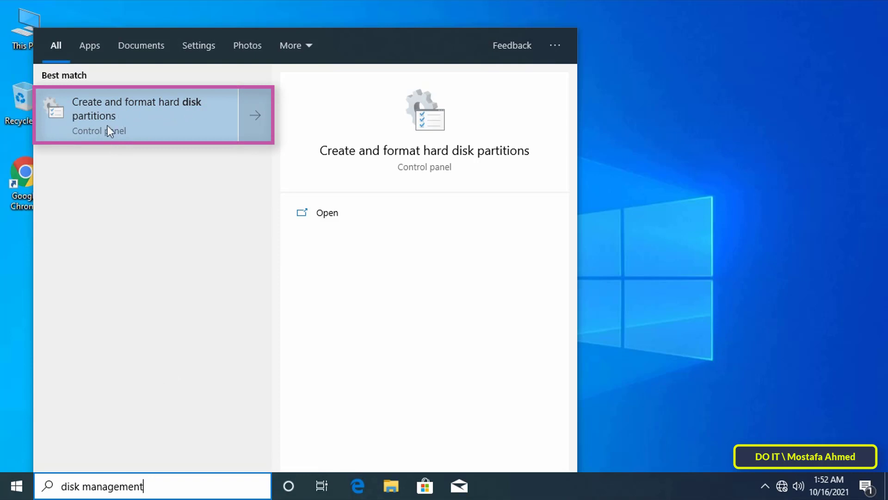
mouse_move(176, 142)
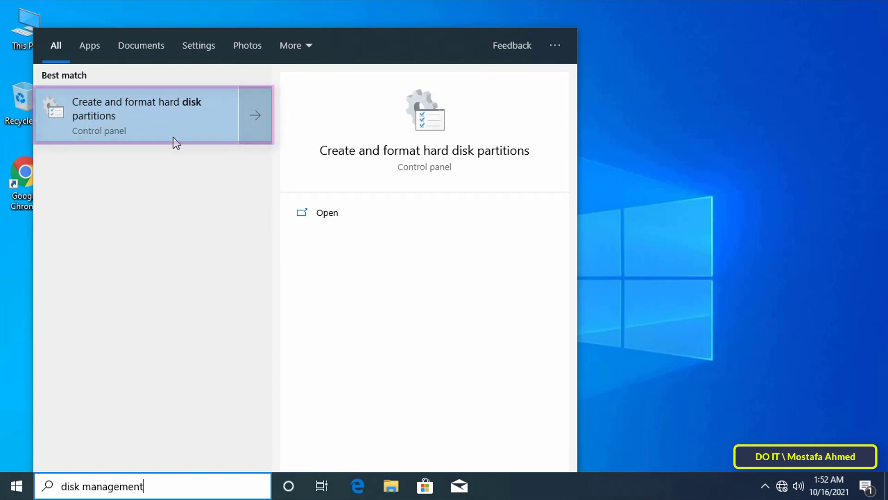
Launch Disk Management from the Create and format hard disk partitions result
click(153, 112)
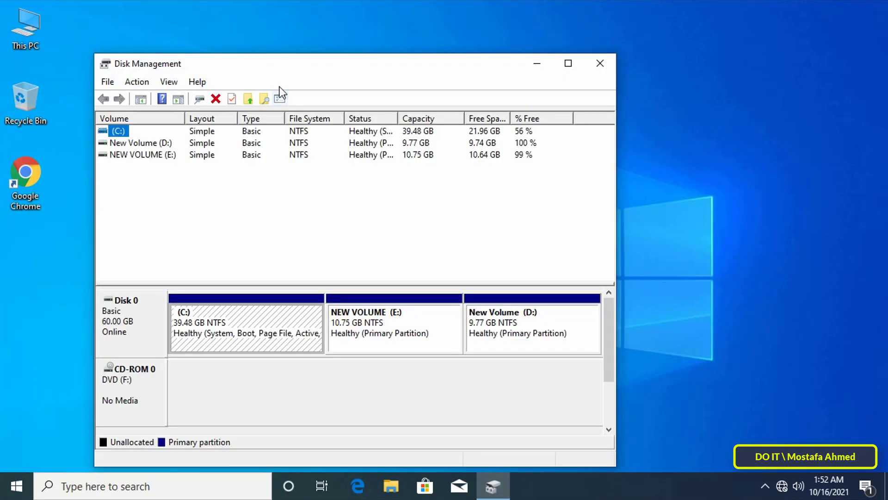
mouse_move(297, 72)
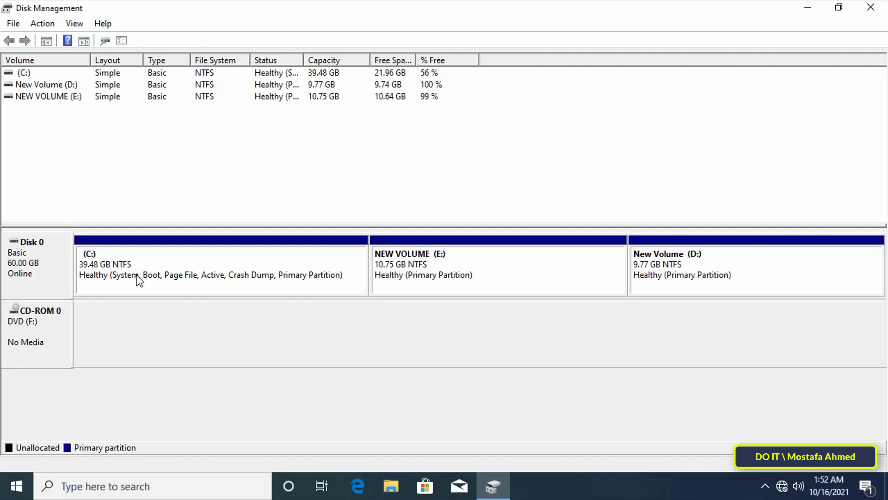
mouse_move(645, 297)
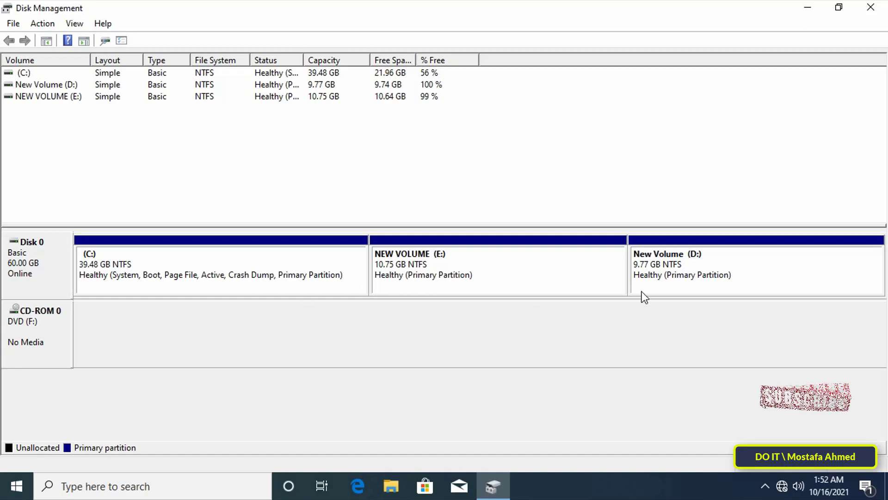
mouse_move(552, 317)
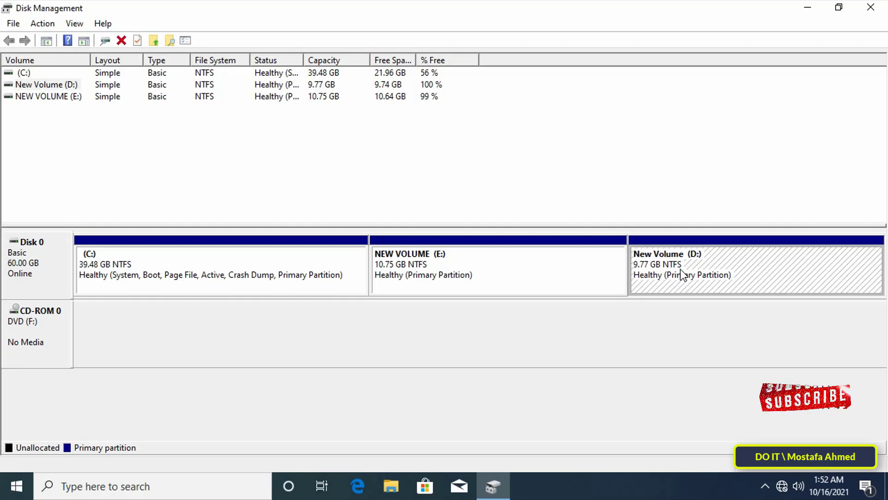
mouse_move(706, 297)
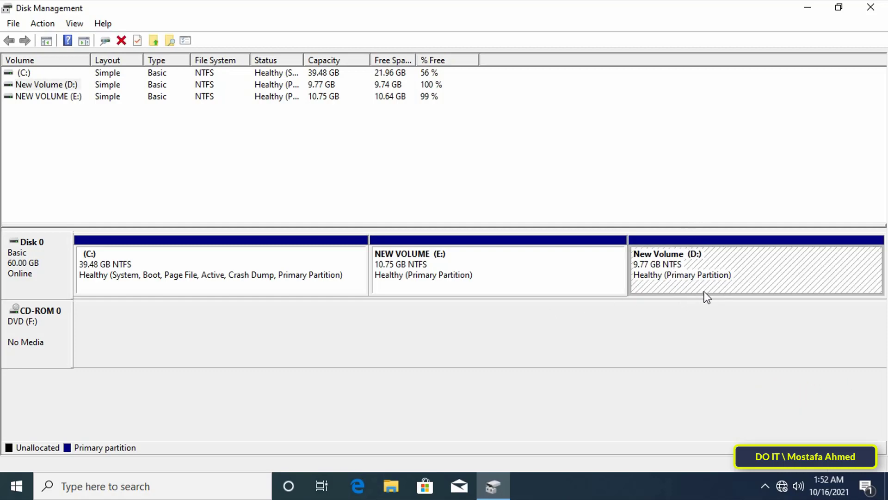
mouse_move(707, 268)
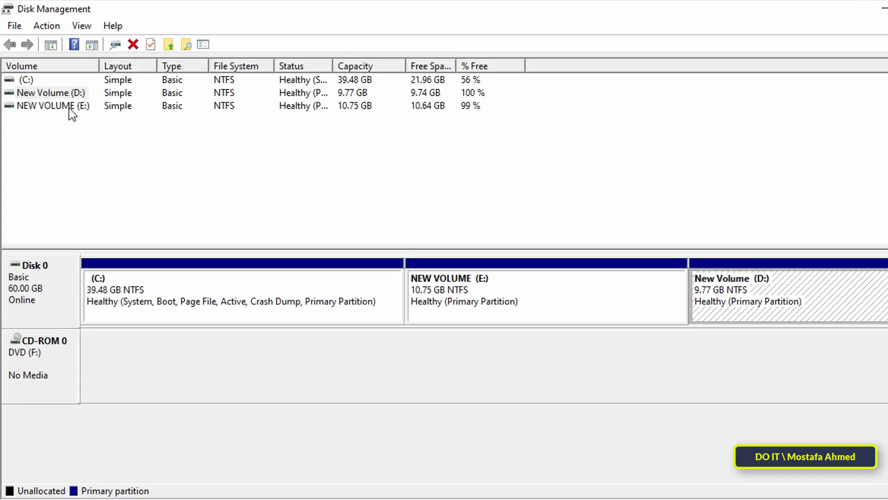
Start adding a mount path for New Volume (D:) and browse the folders of drive C:
click(54, 92)
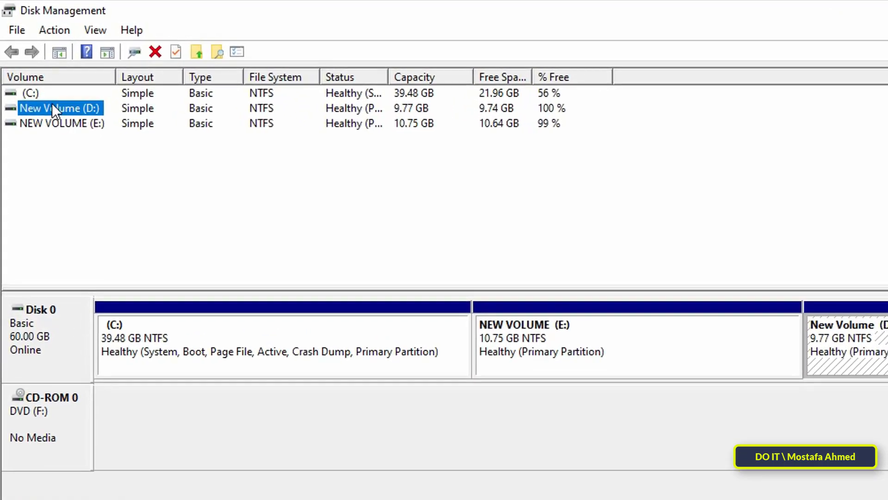
right_click(59, 108)
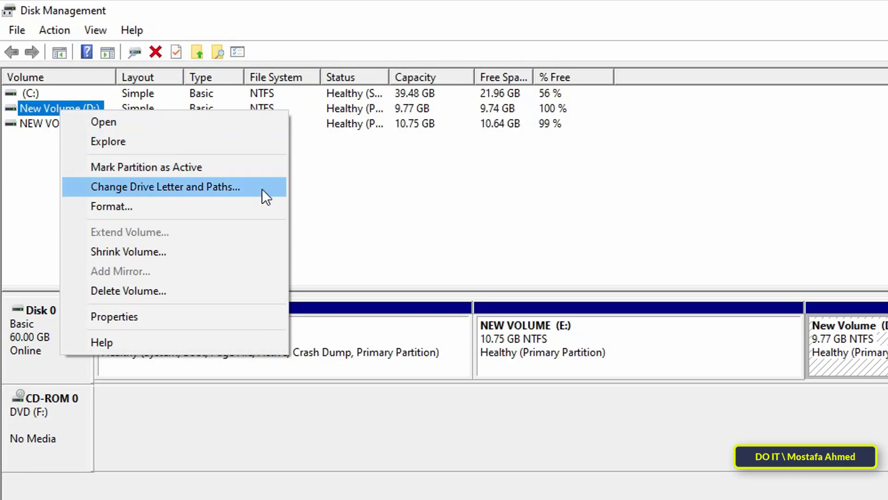
click(165, 186)
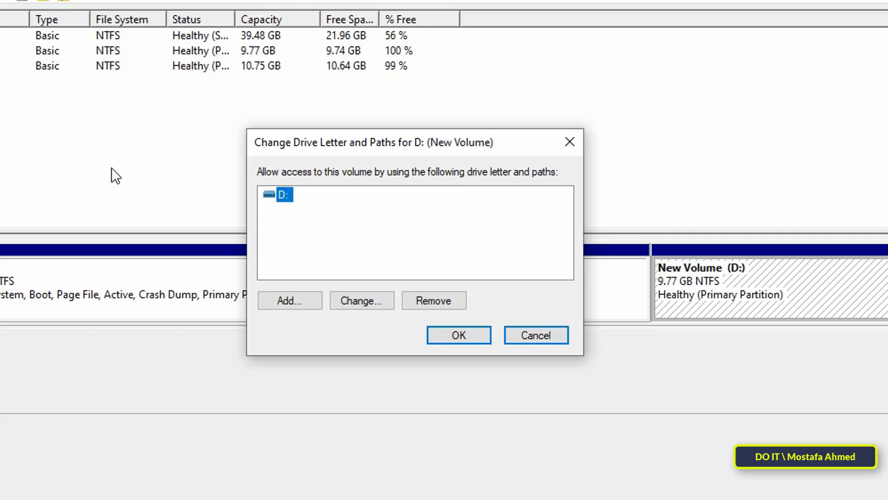
mouse_move(286, 208)
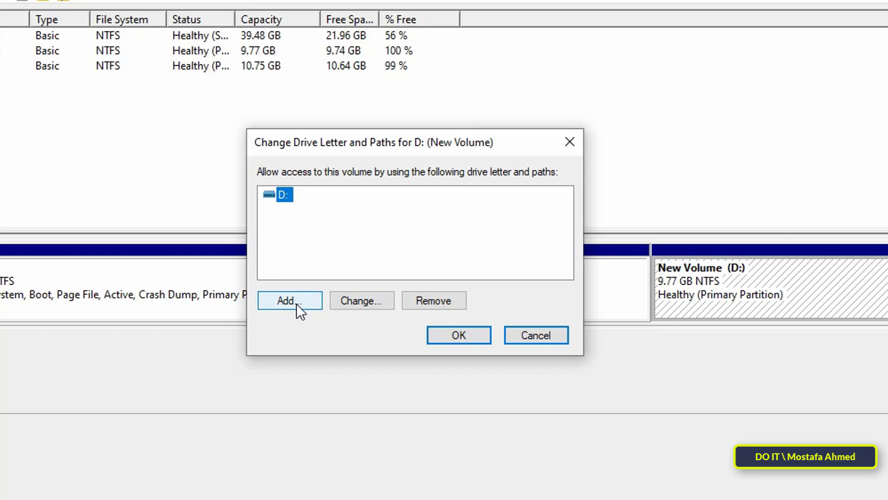
click(289, 299)
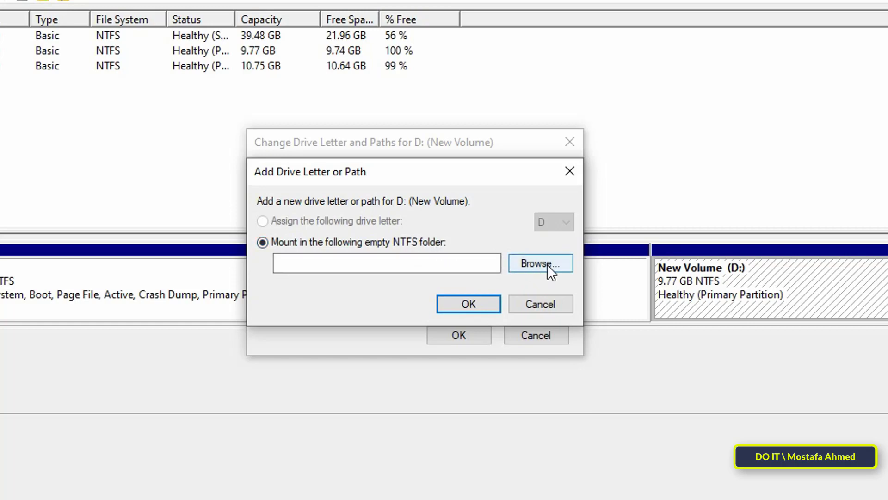
click(539, 262)
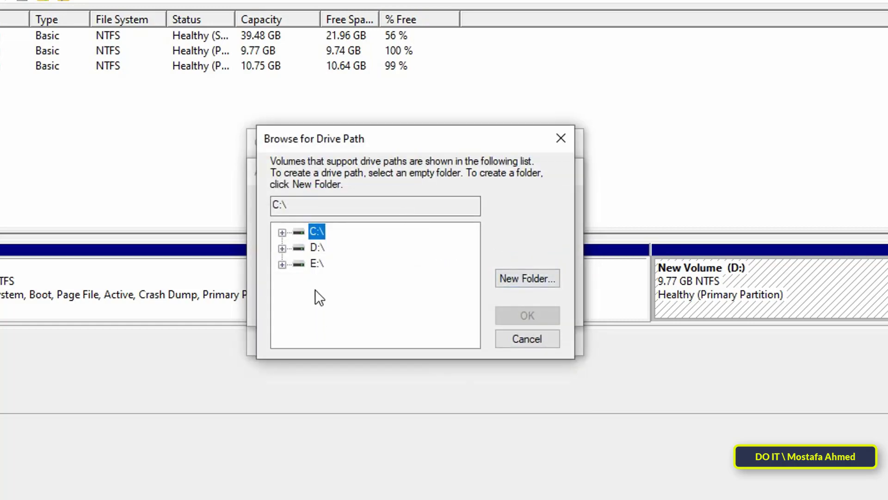
click(282, 231)
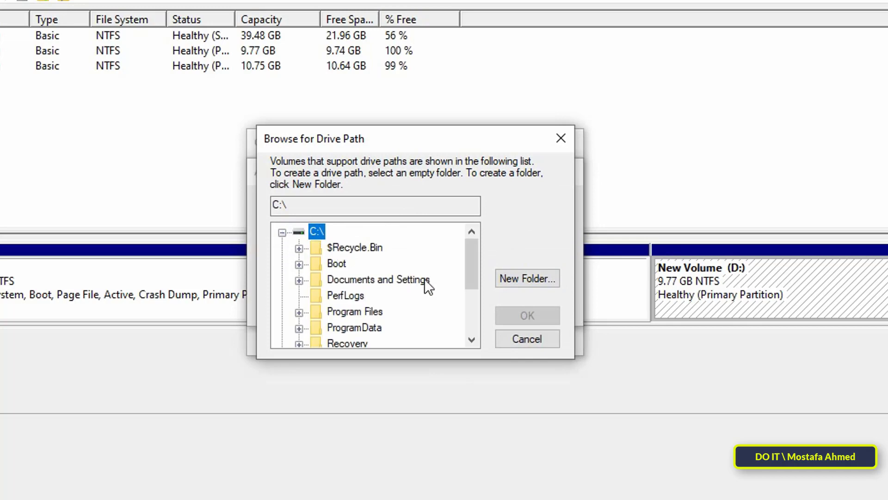
scroll(down, 3)
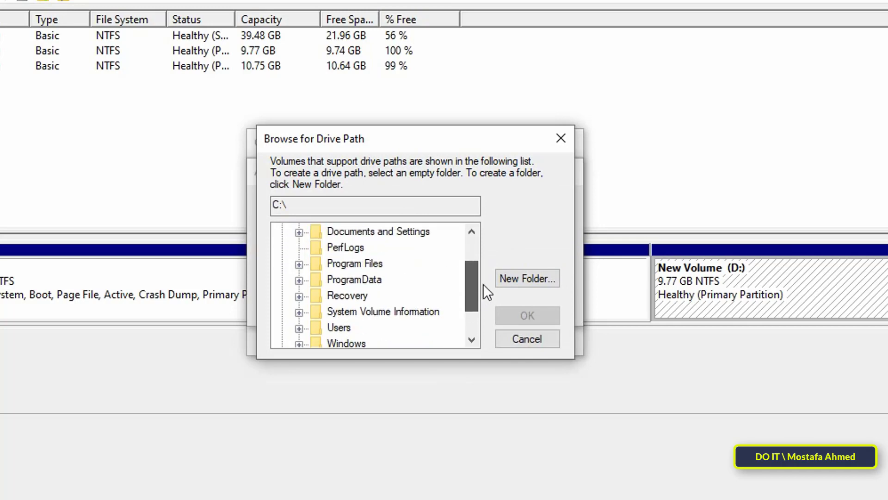
Create a new folder C:\Secret and mount New Volume (D:) into it
click(527, 278)
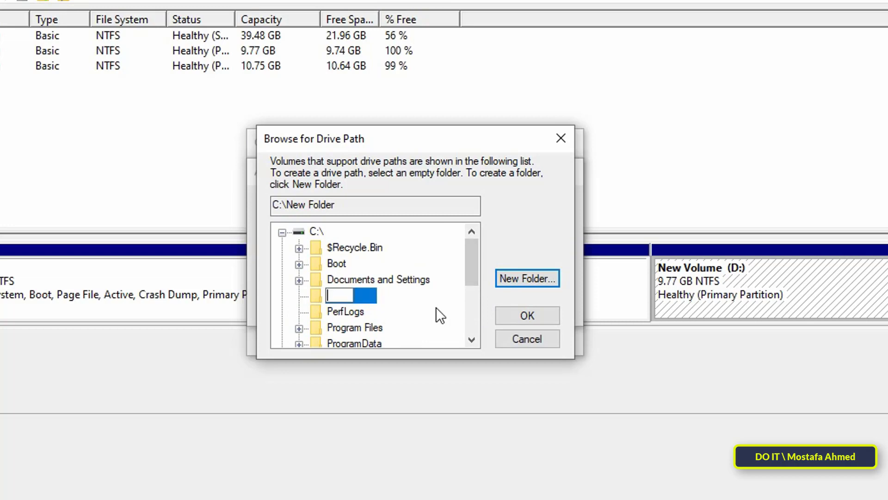
text(Secret)
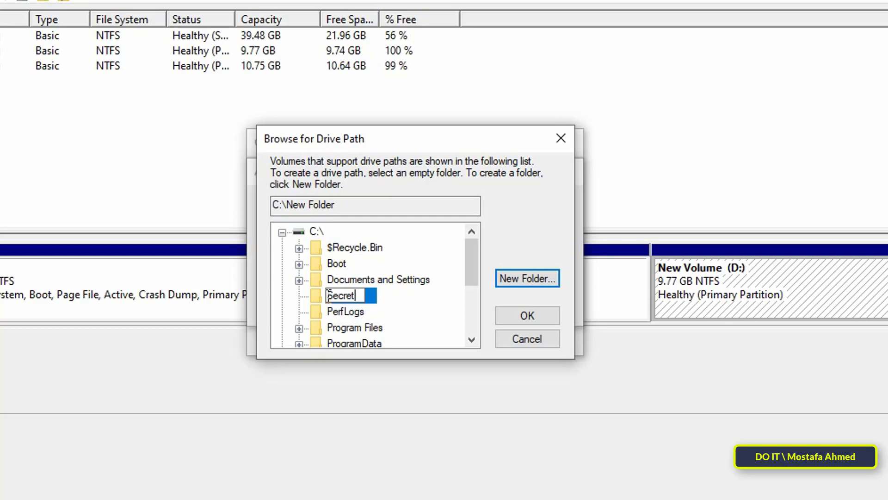
key(Return)
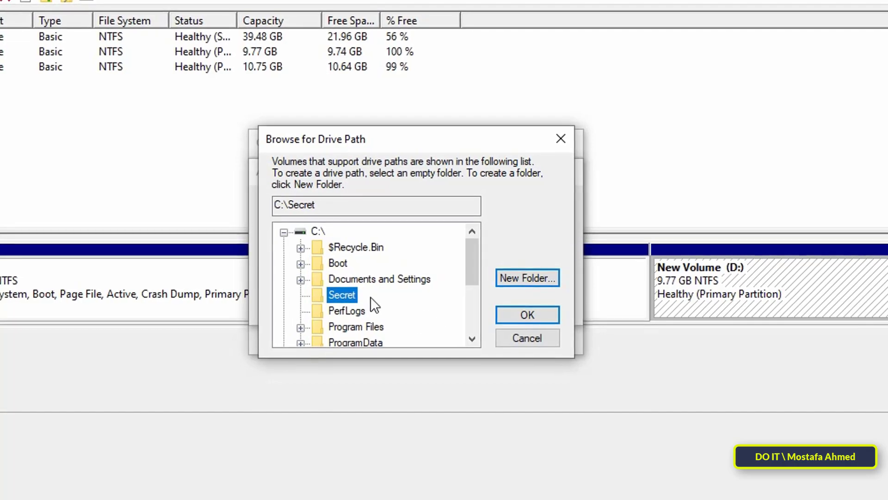
click(526, 315)
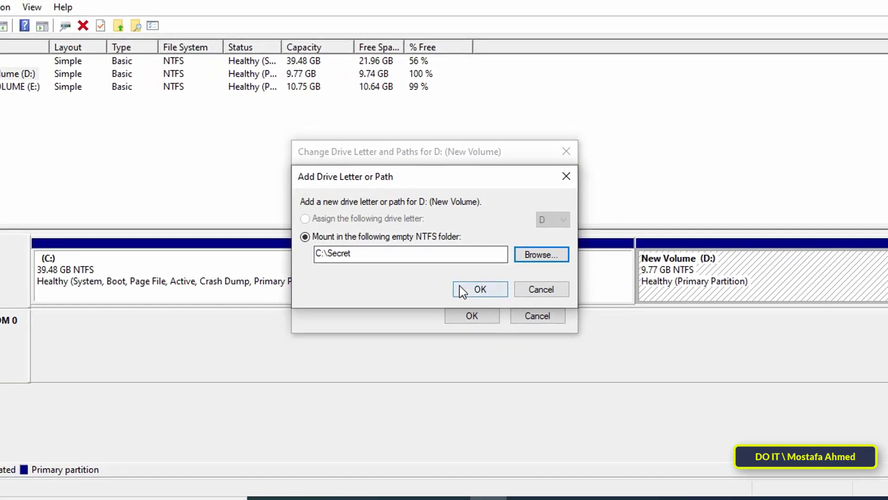
click(479, 288)
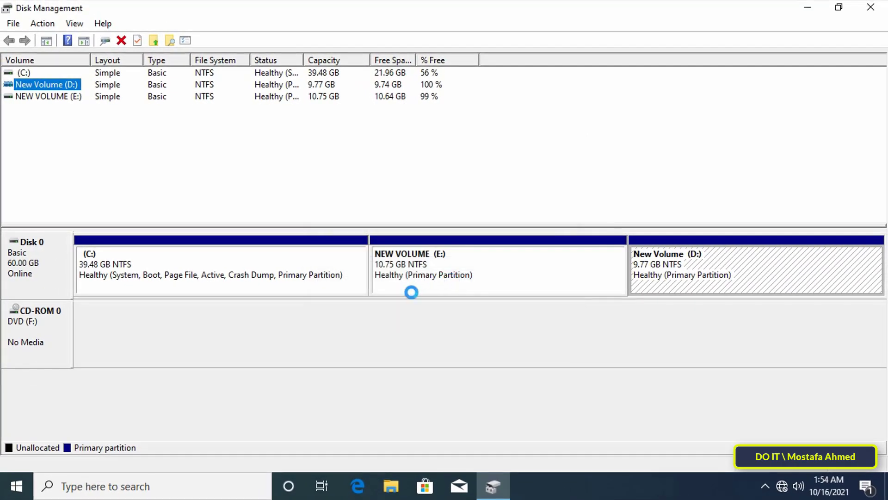
mouse_move(400, 297)
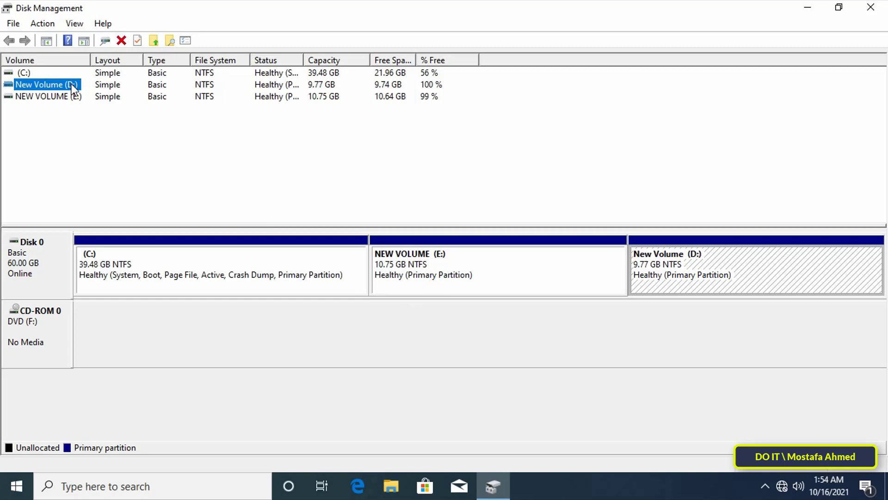
Remove the D: drive letter so New Volume is reachable only through C:\Secret
right_click(46, 84)
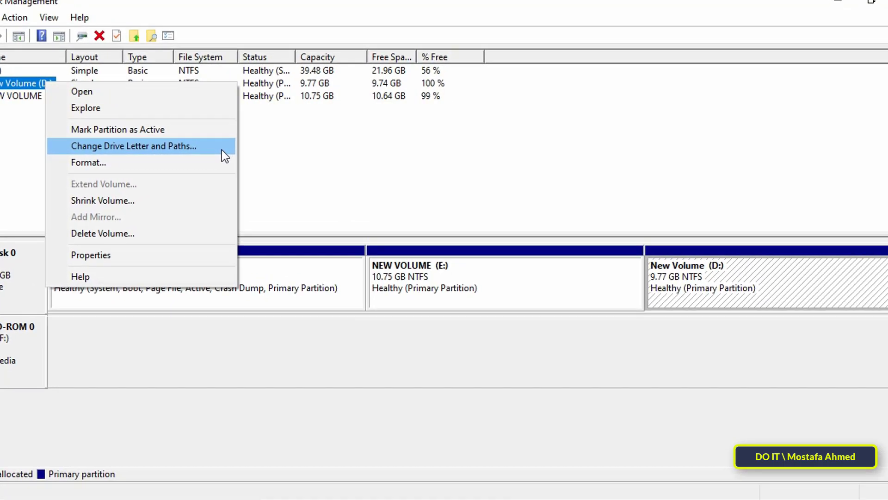
click(133, 146)
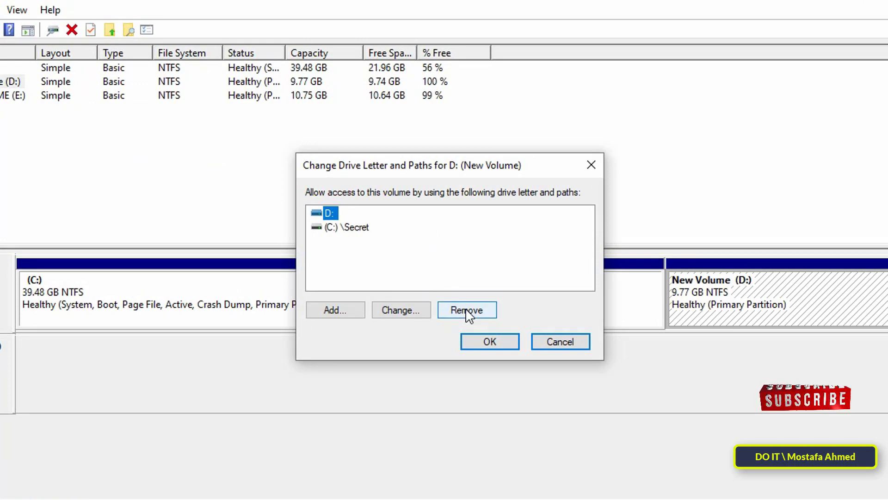
click(466, 309)
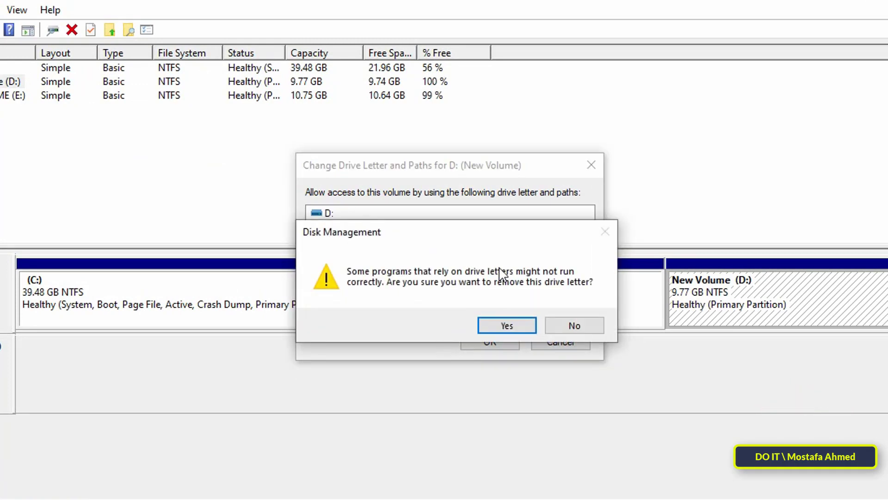
mouse_move(506, 324)
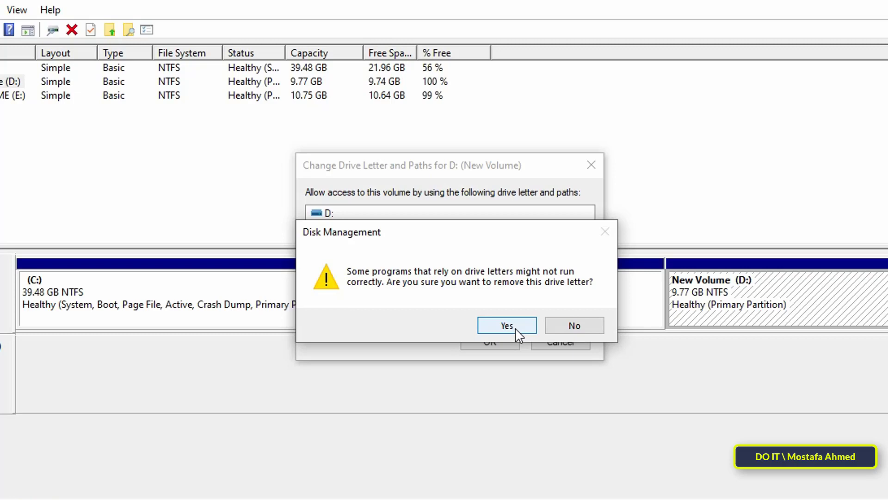
click(506, 325)
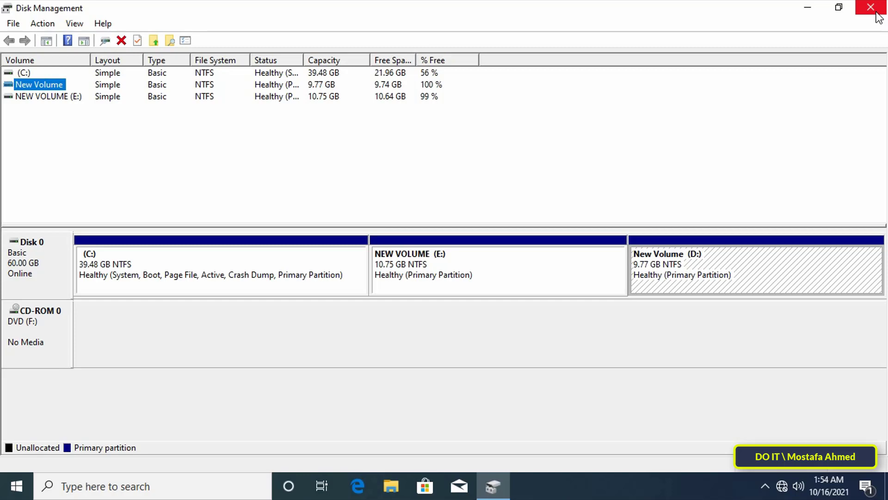
Close Disk Management and browse to Local Disk (C:) showing the Secret folder
click(874, 7)
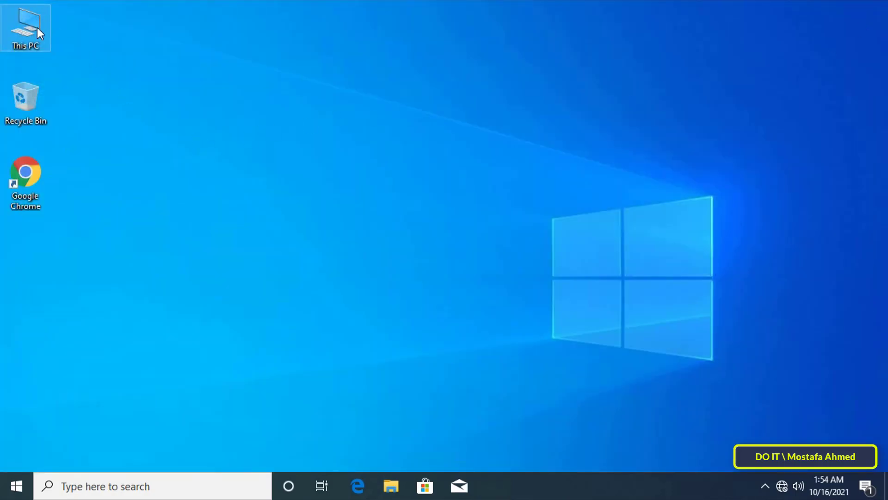
double_click(25, 21)
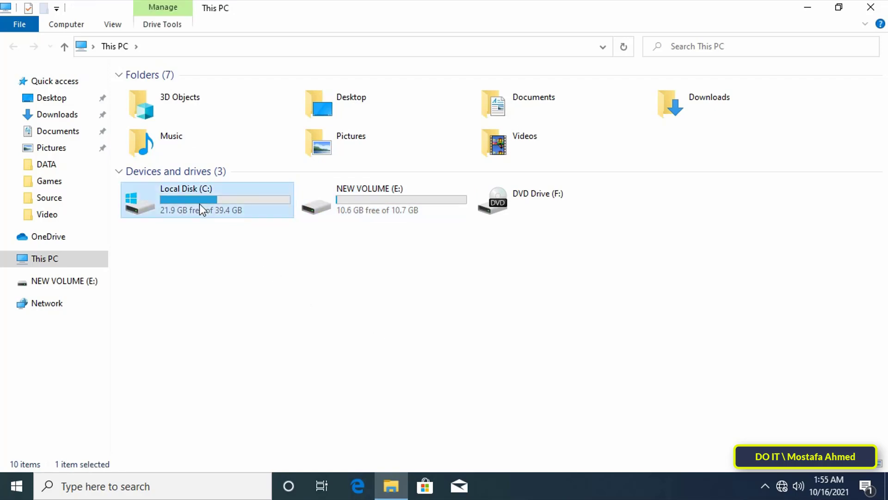
double_click(203, 200)
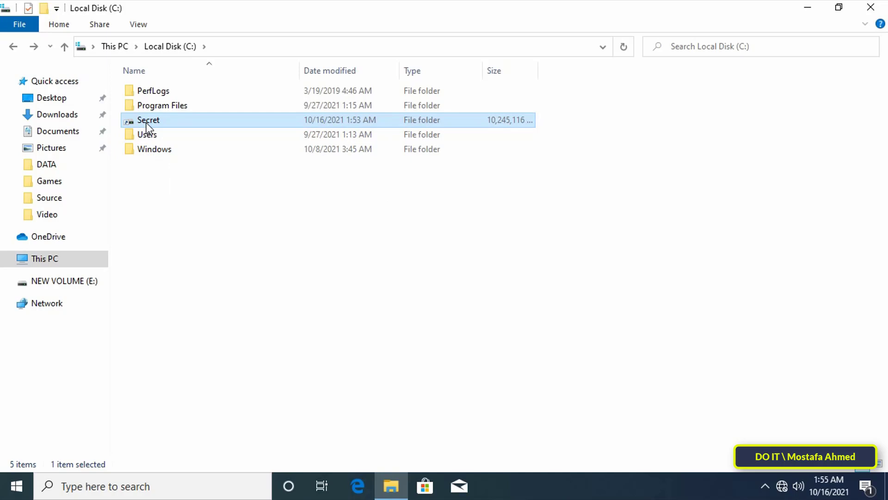
mouse_move(221, 110)
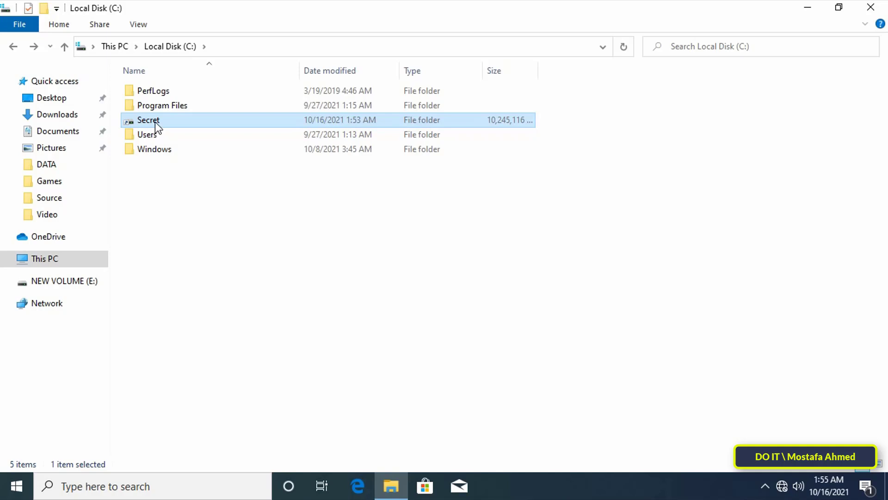
Mark the Secret folder as Hidden, applying to its subfolders and files
right_click(148, 119)
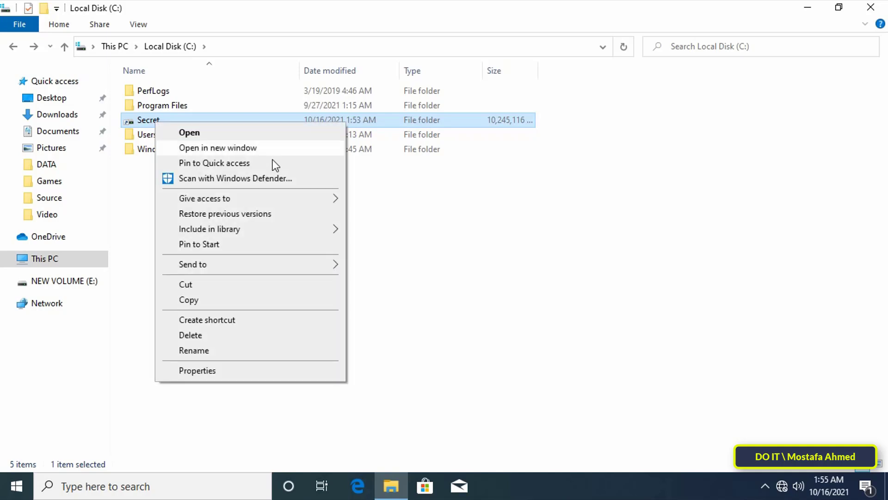
click(197, 370)
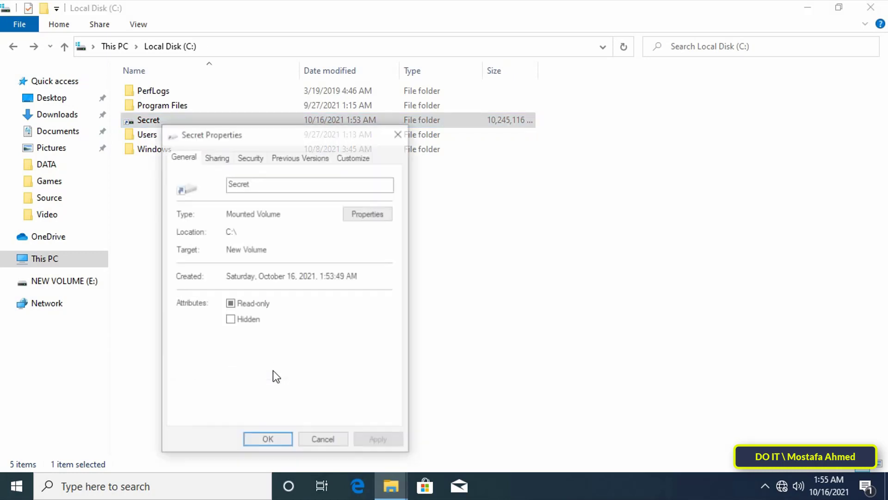
click(231, 319)
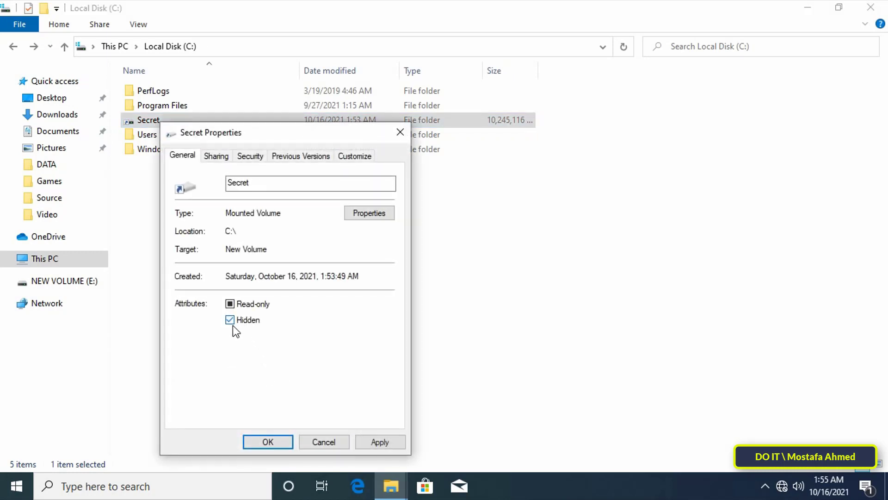
mouse_move(375, 441)
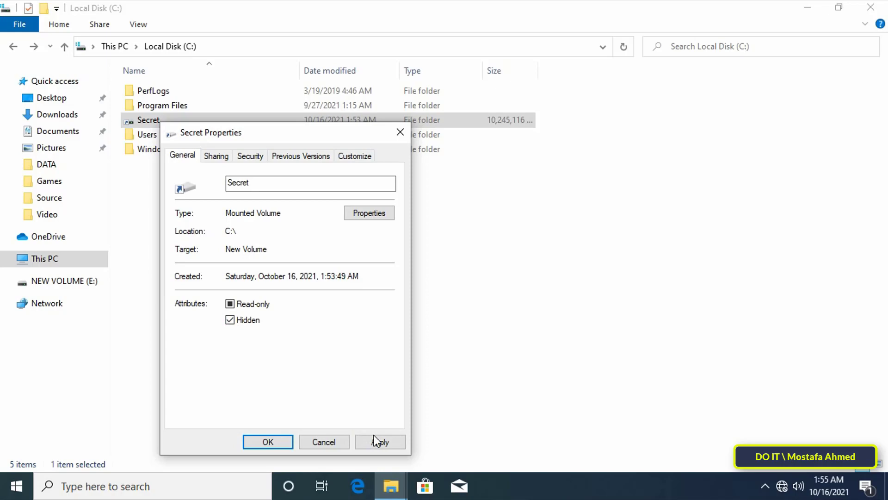
click(380, 442)
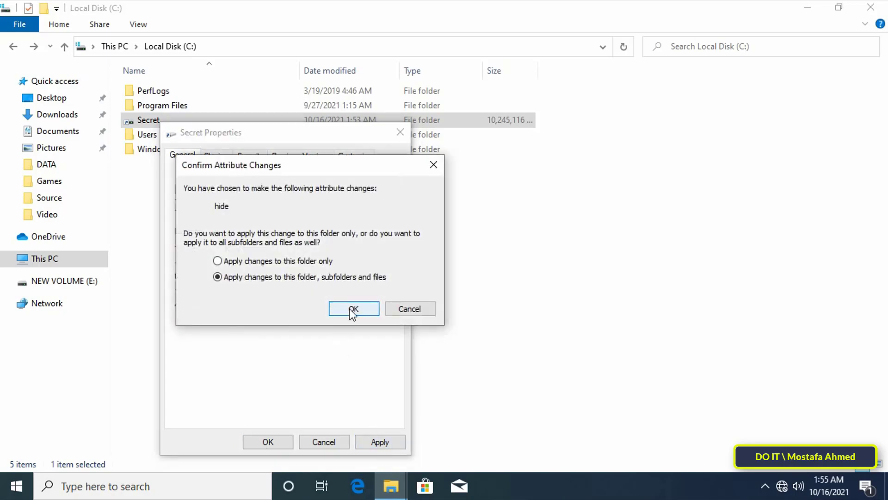
click(354, 308)
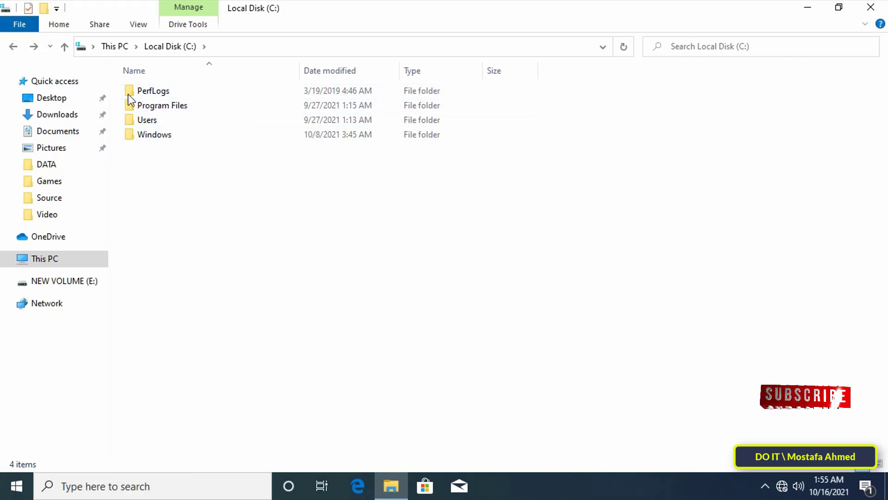
click(138, 24)
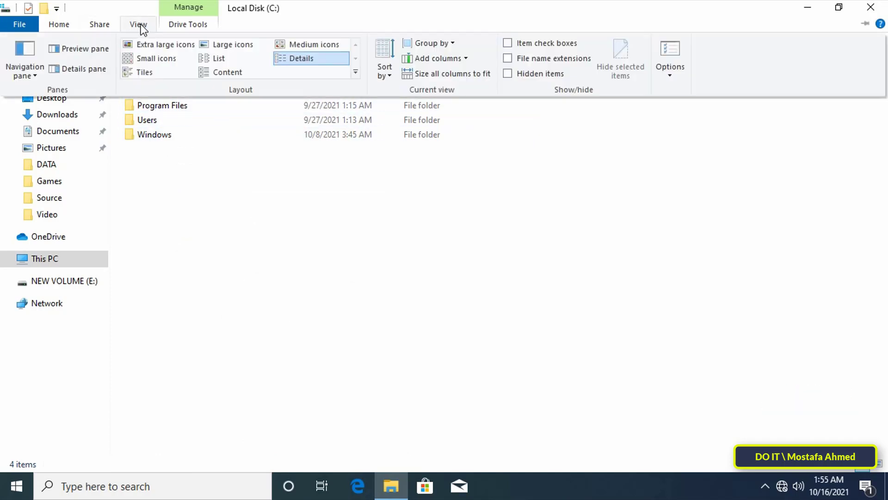
mouse_move(529, 81)
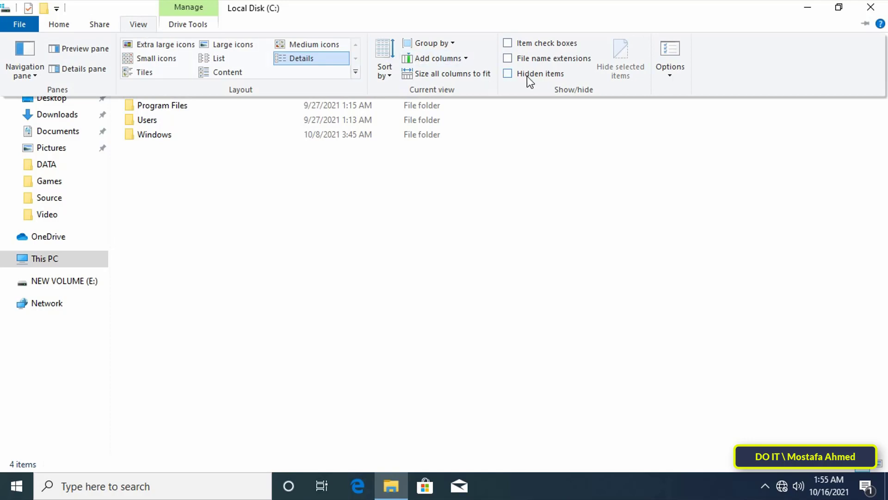
click(508, 74)
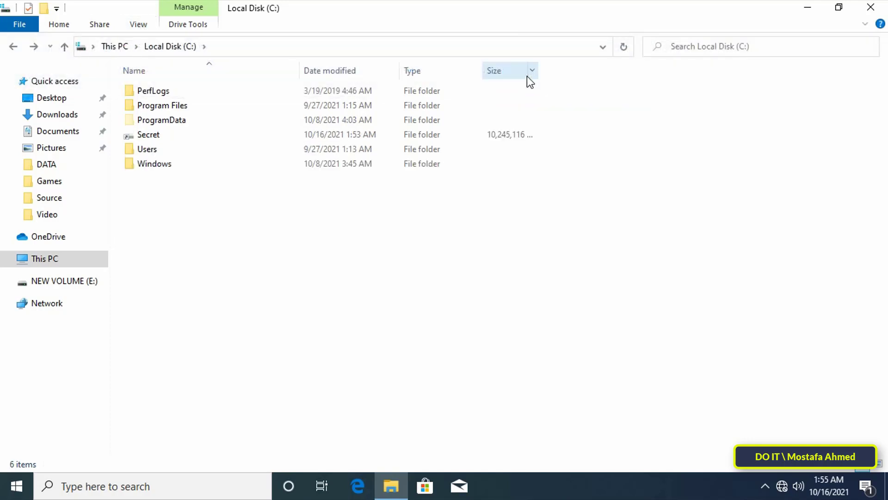
click(148, 134)
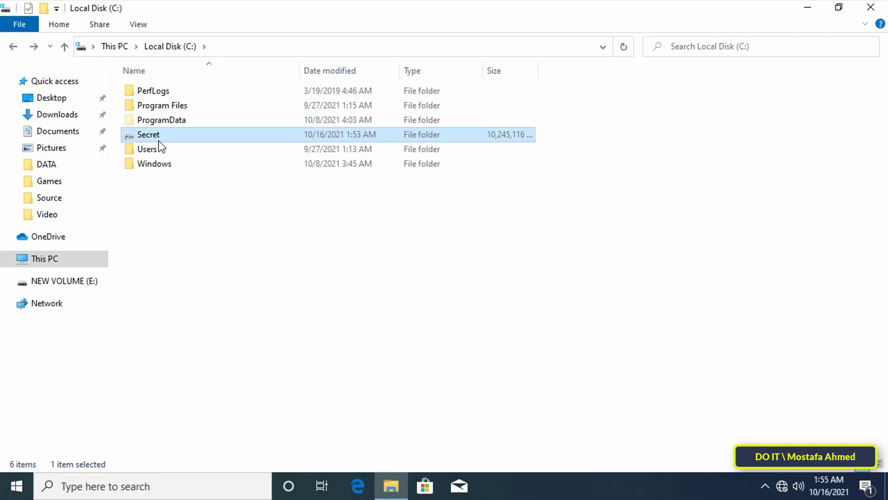
click(138, 24)
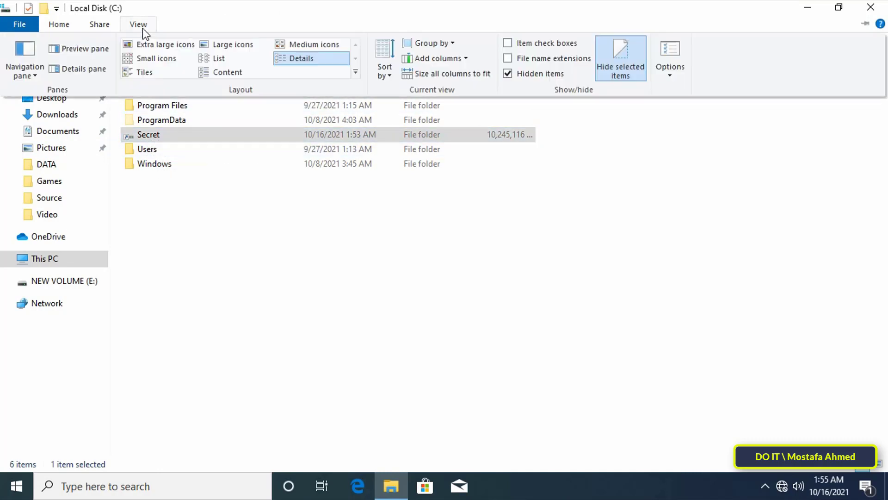
click(508, 74)
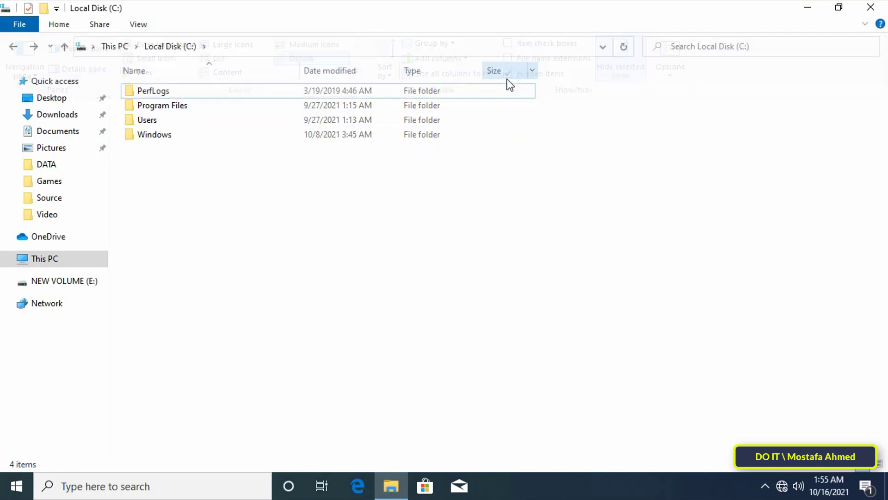
click(405, 283)
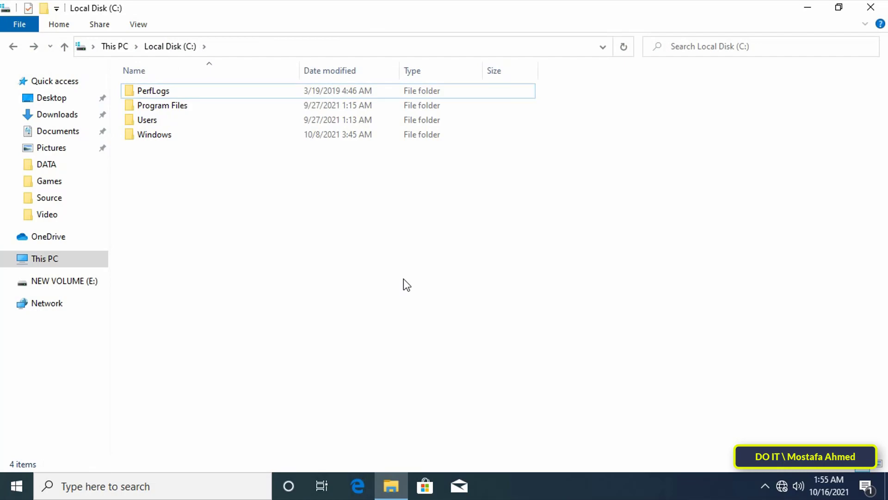
mouse_move(868, 28)
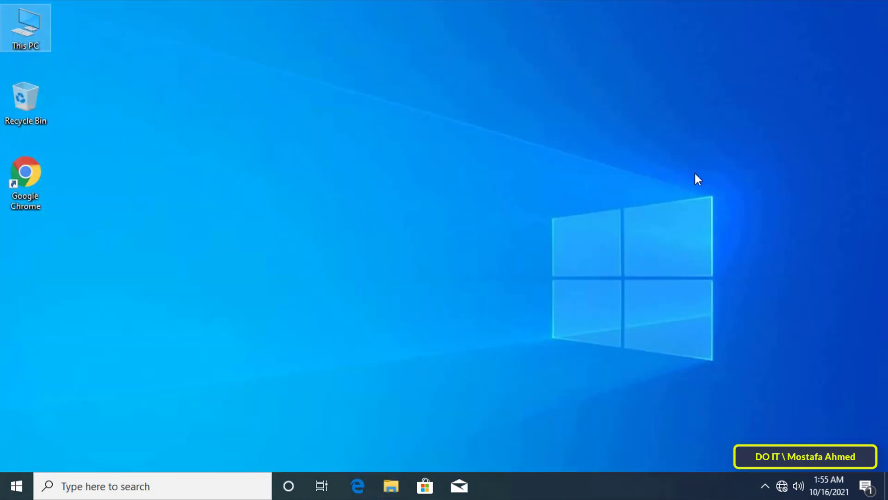
mouse_move(405, 382)
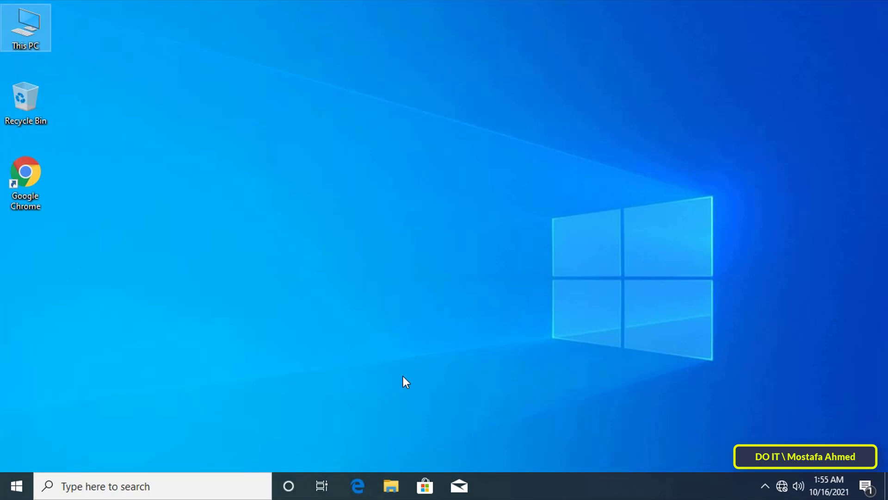